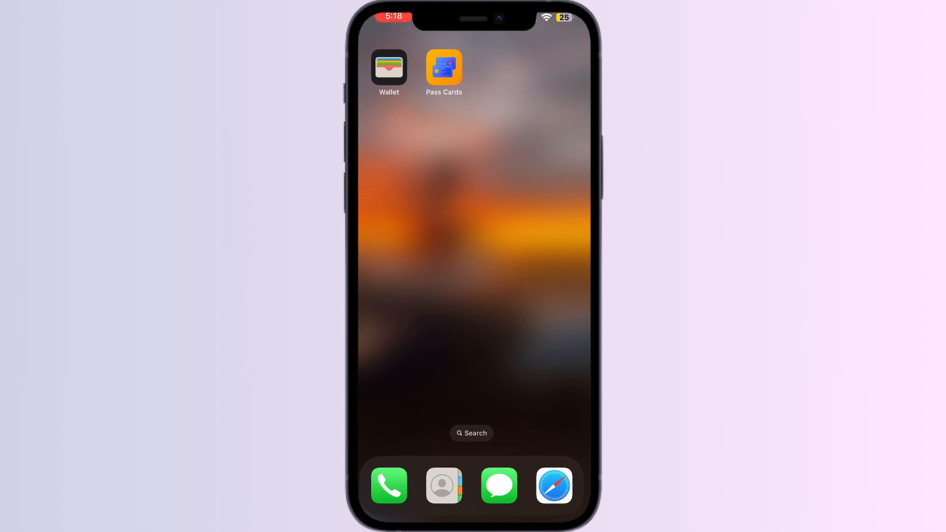
Step: Find Card Manager: Digital Wallet in the App Store and open it
left_click(389, 64)
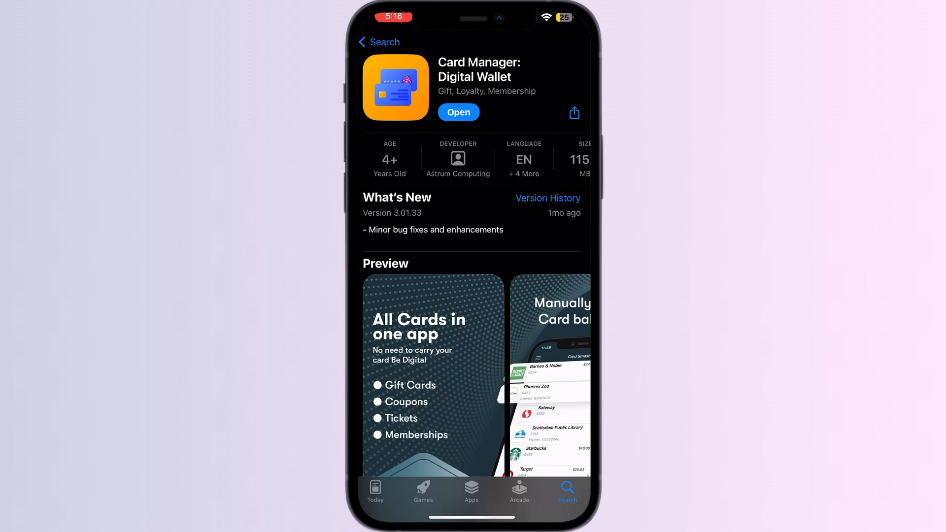
left_click(458, 112)
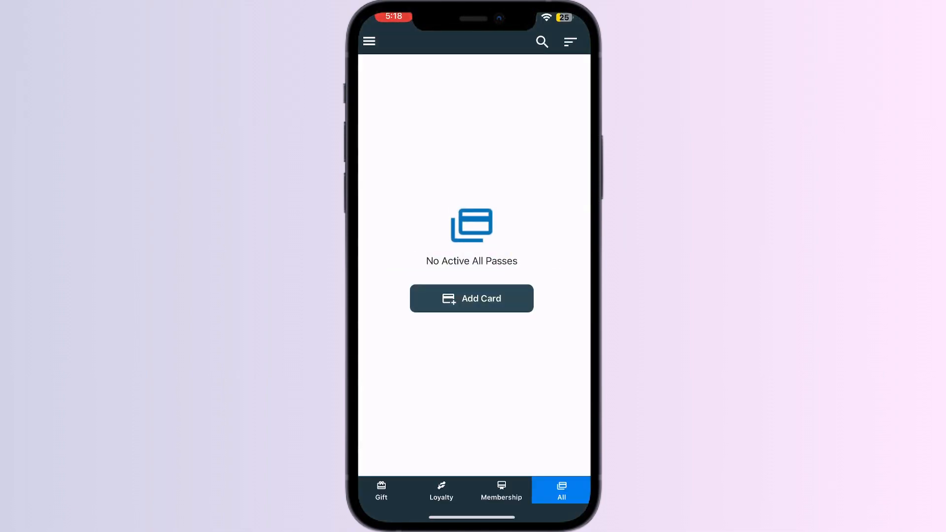
Step: Filter passes by Loyalty then All, add a Store Card, and dismiss the card-number tip
left_click(441, 490)
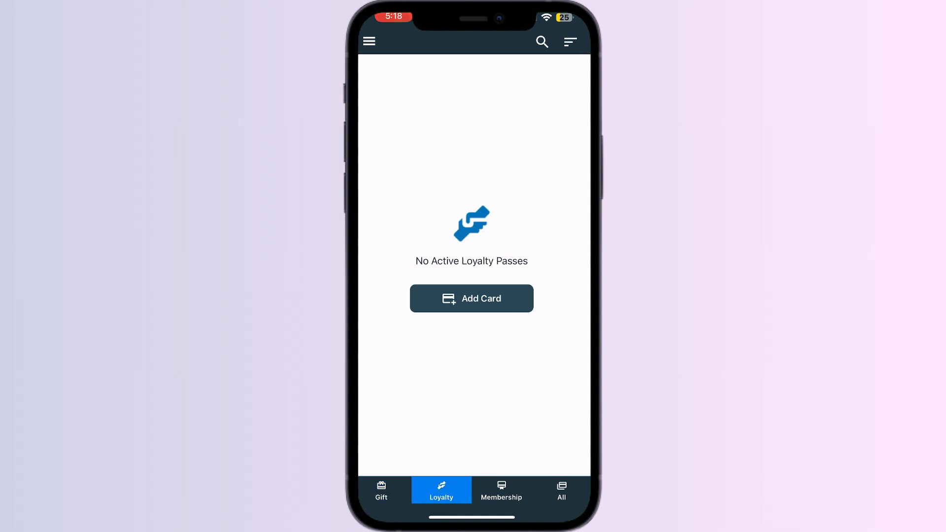
left_click(561, 490)
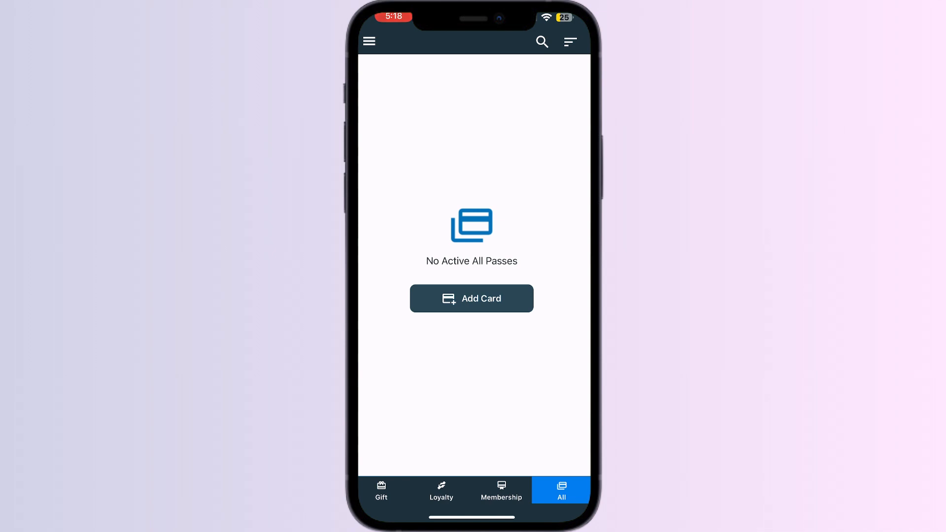
left_click(471, 298)
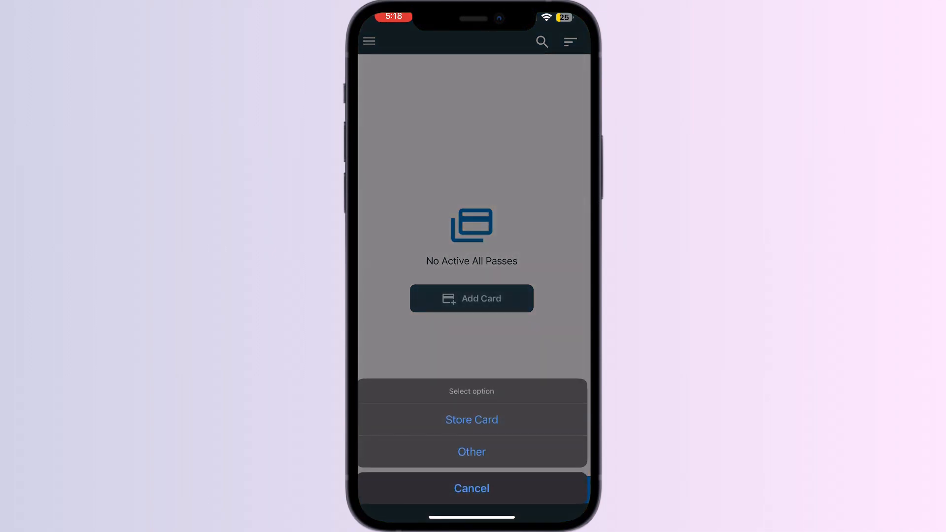
left_click(471, 419)
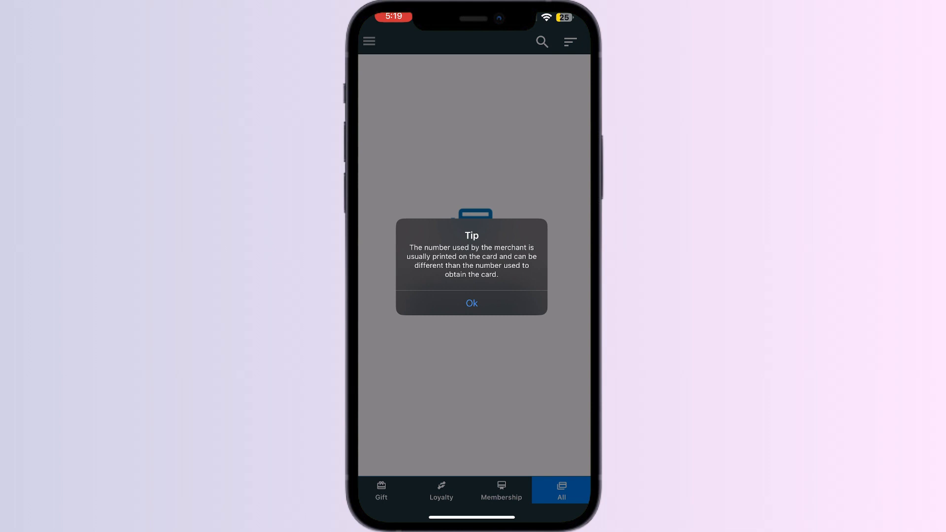
left_click(471, 303)
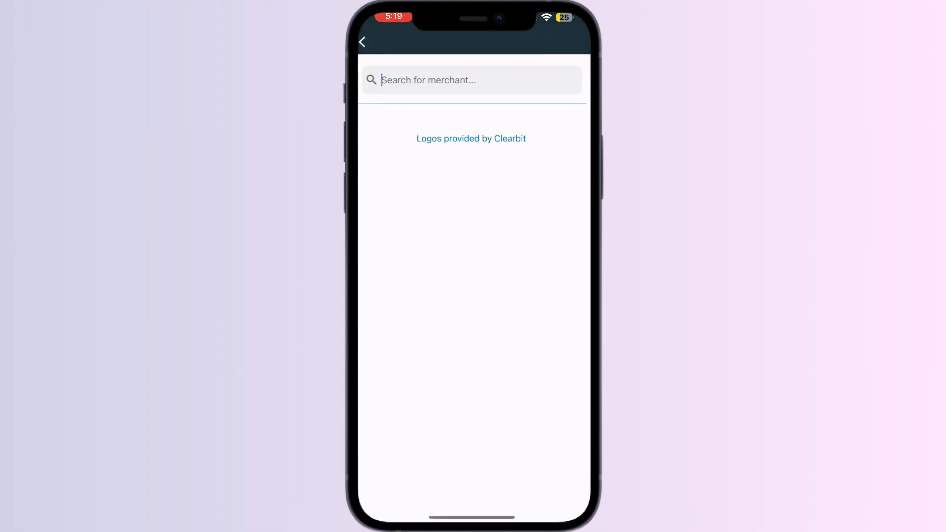
Step: Search merchants for 'EZ link' and pick EZ-Link from the results
type("EZ l")
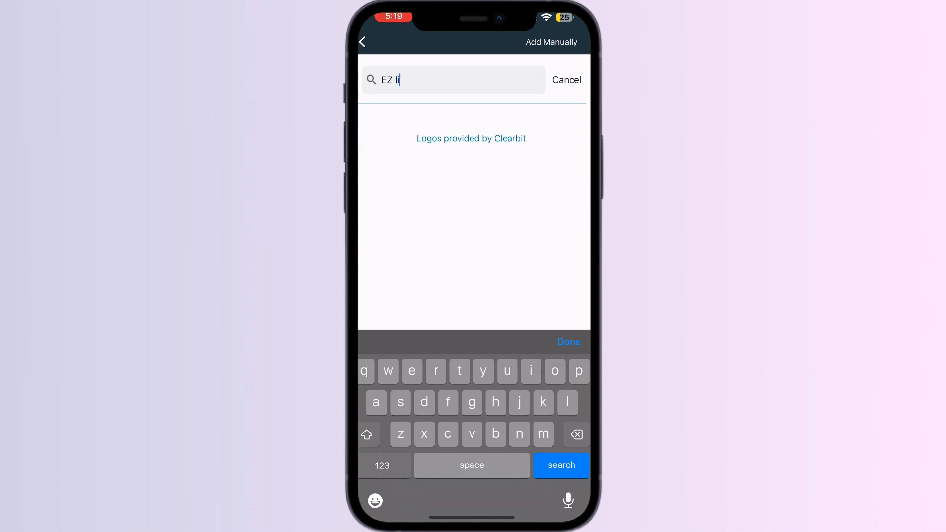
type("nk")
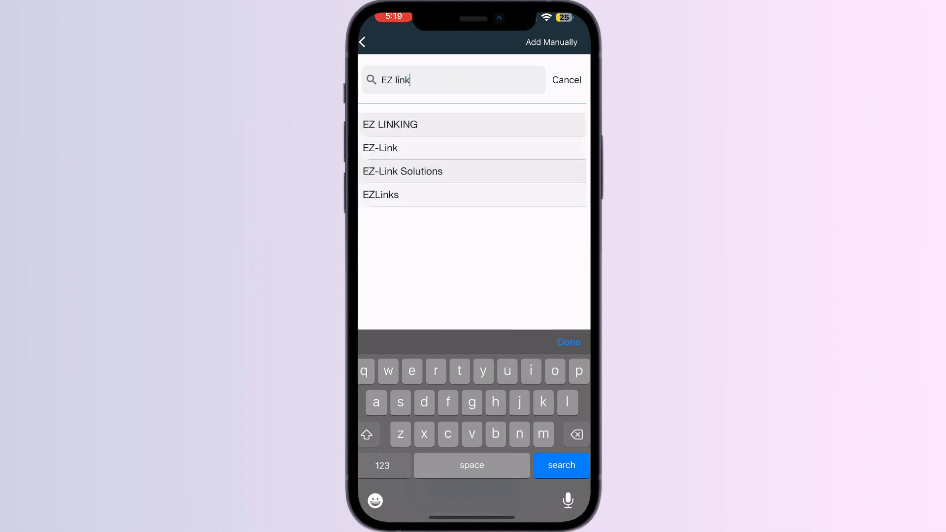
left_click(380, 148)
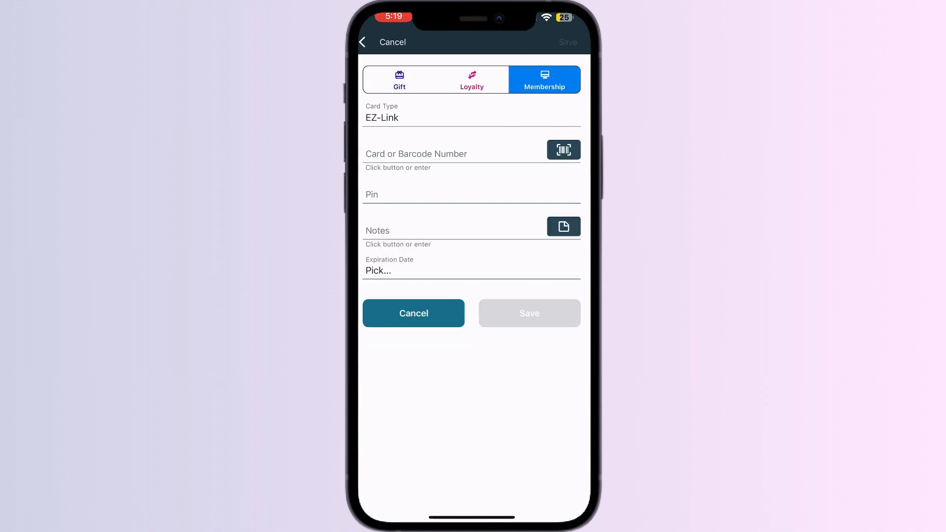
left_click(562, 150)
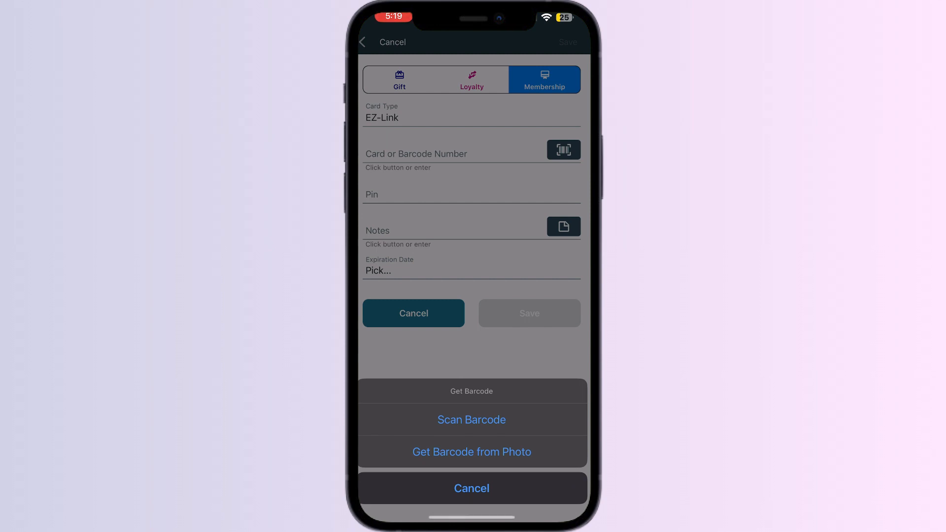
left_click(472, 488)
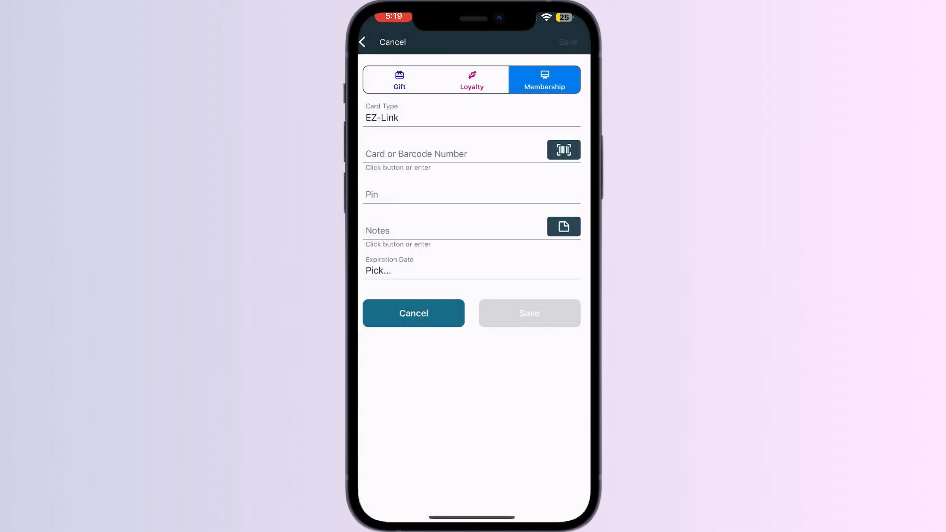